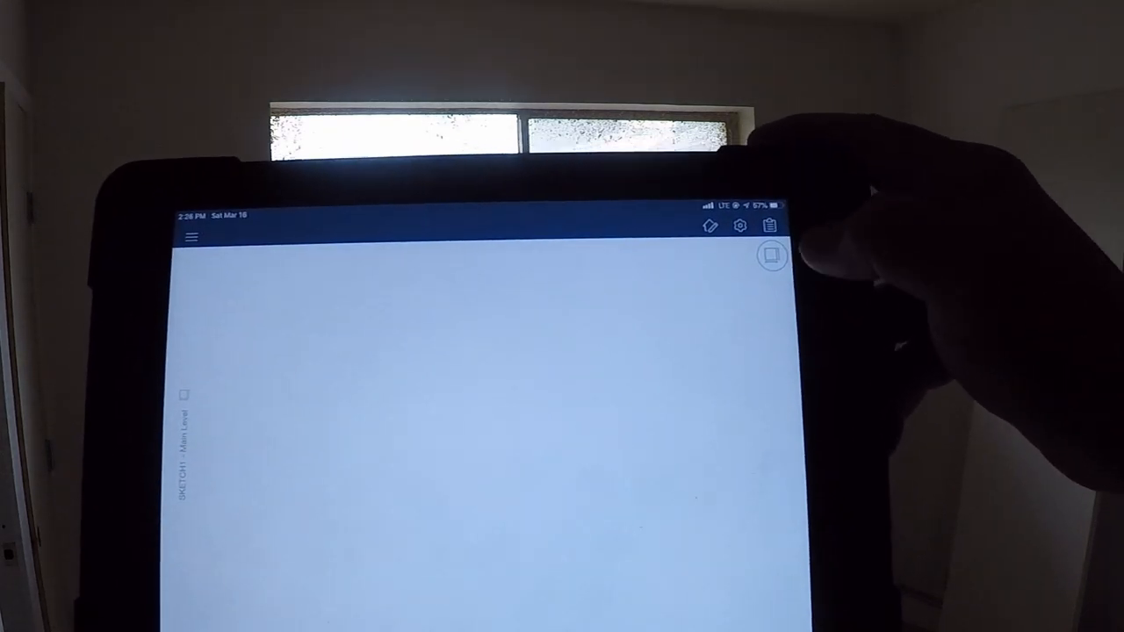
# - Review the room properties (4" wall thickness, Box ceiling) and return to the Room1/Room2 plan
pyautogui.click(772, 256)
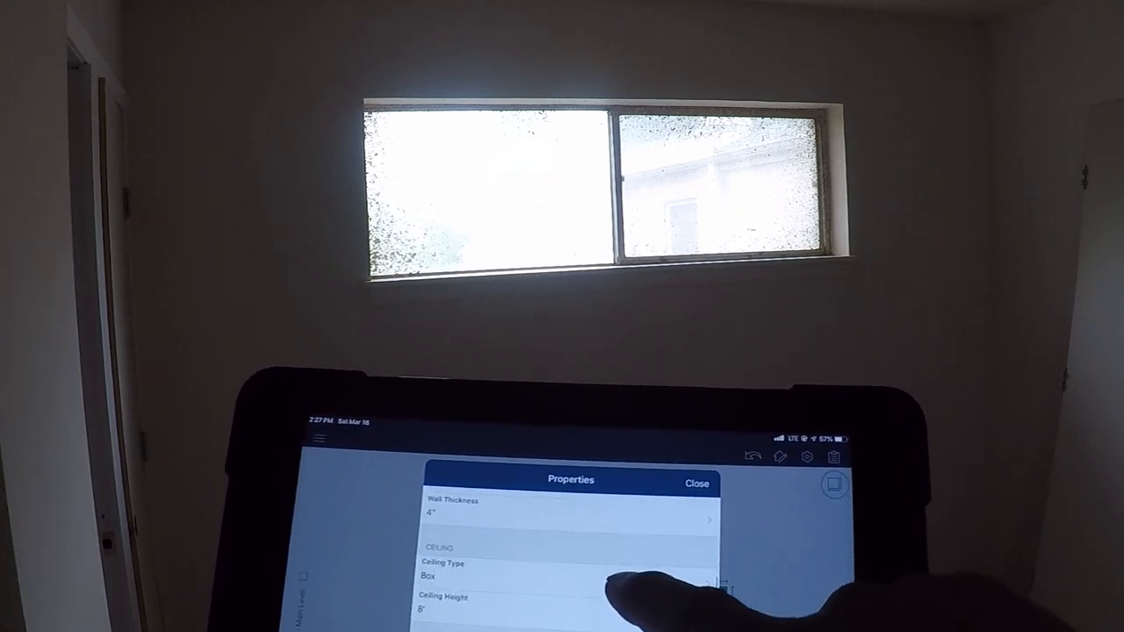
pyautogui.click(696, 483)
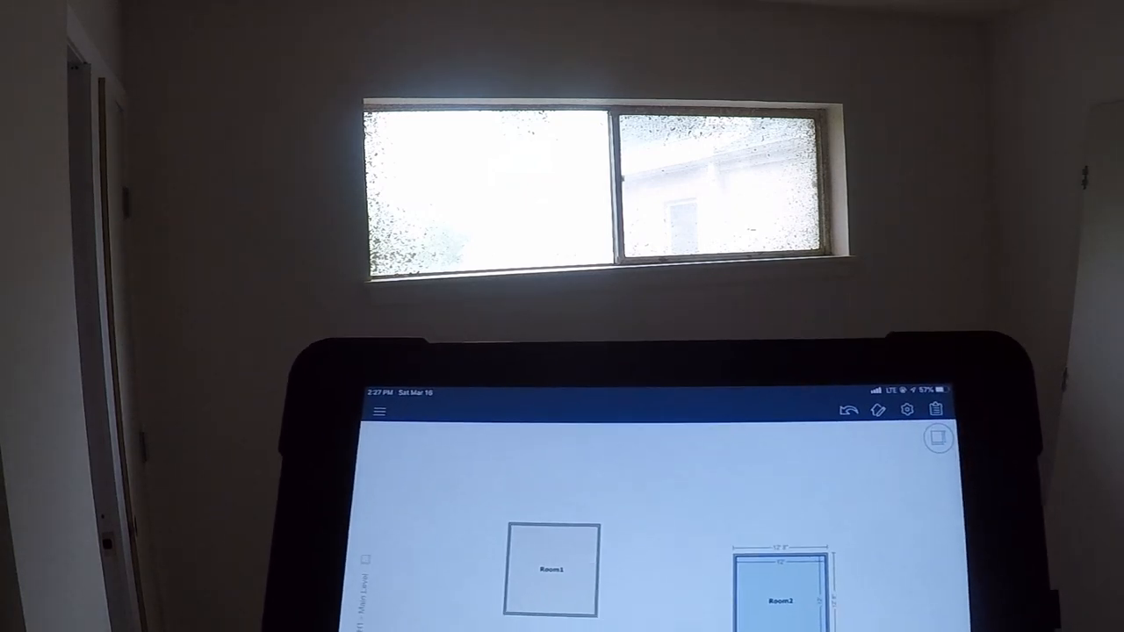